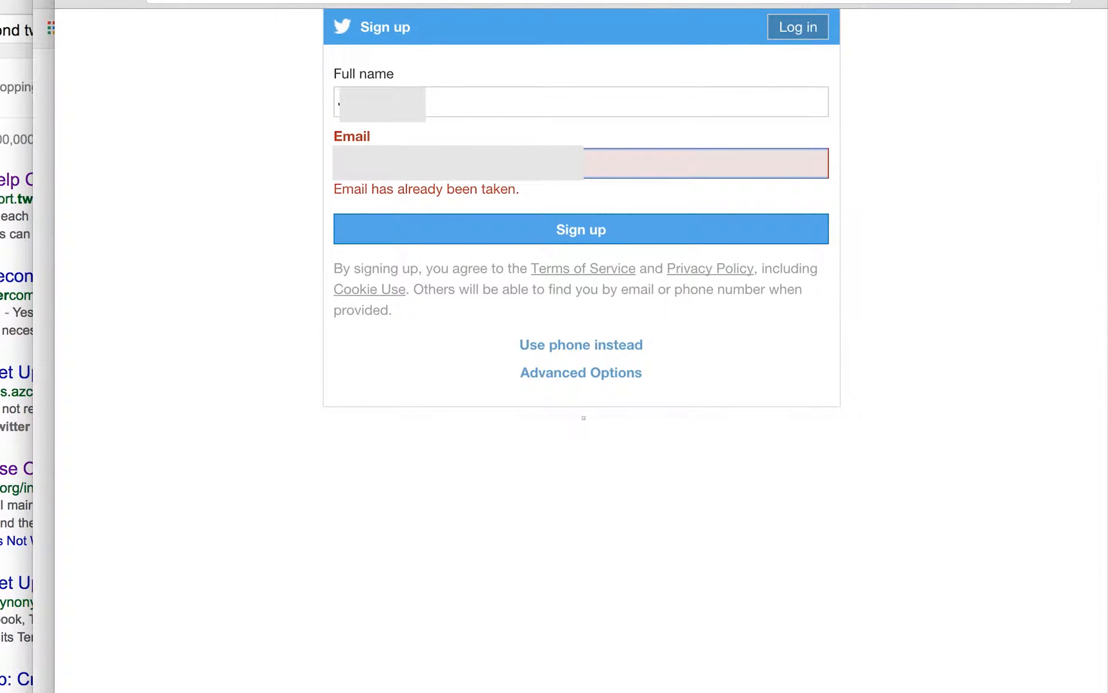
Submit the sign-up details, create the password, and accept Cr8Edu as the username.
click(580, 229)
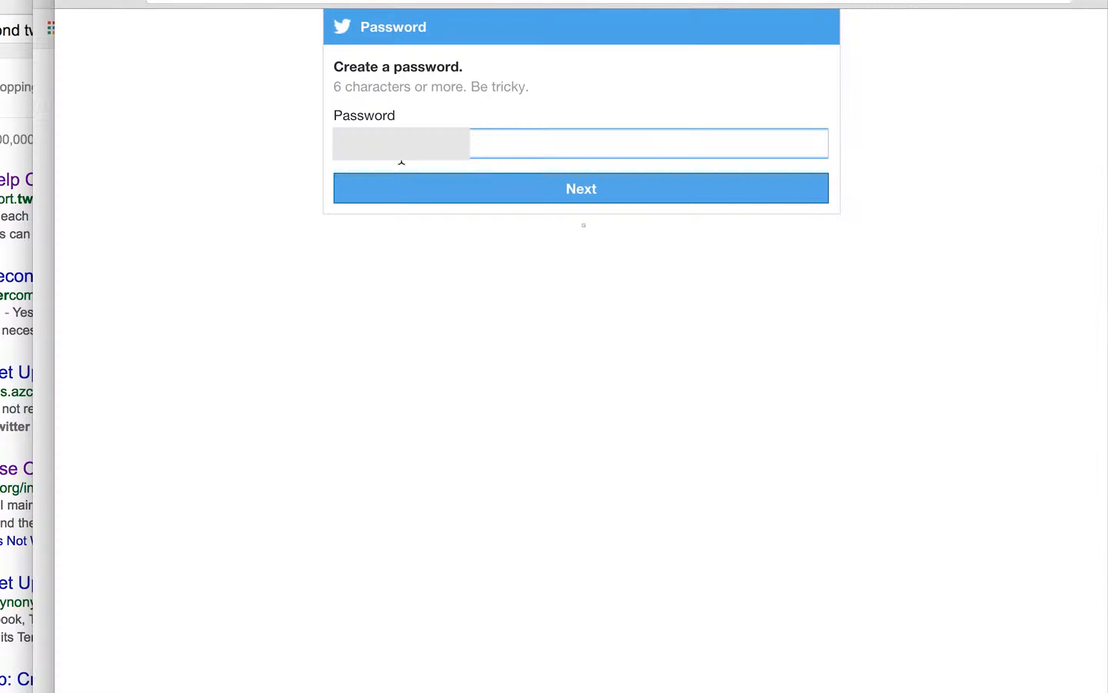
click(580, 189)
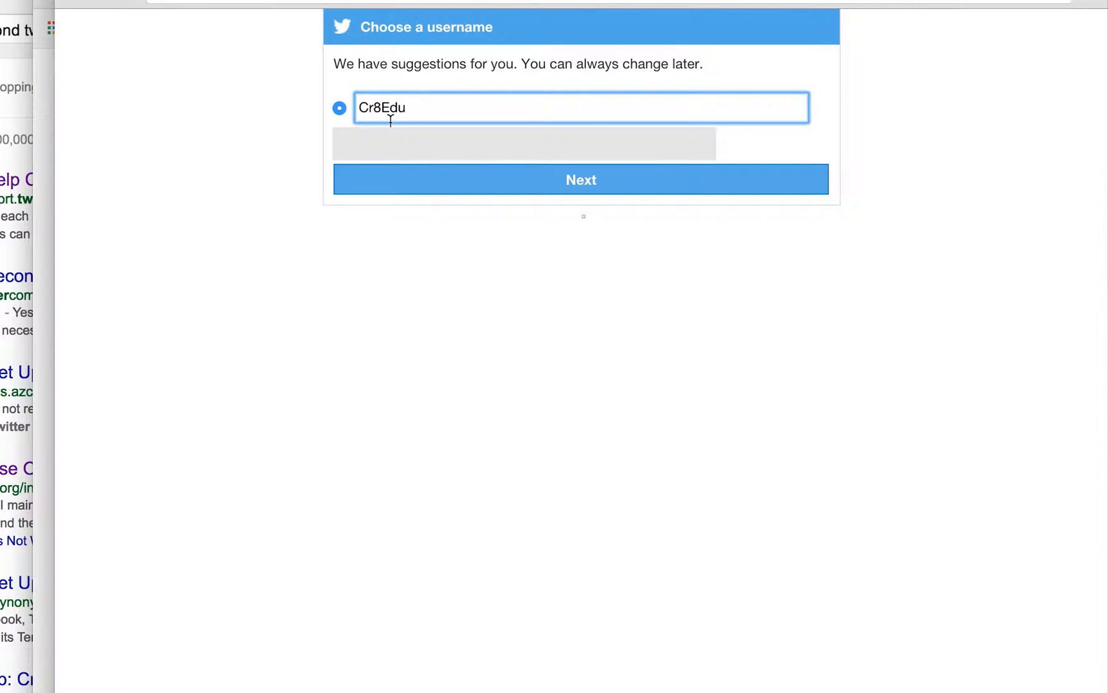
click(580, 179)
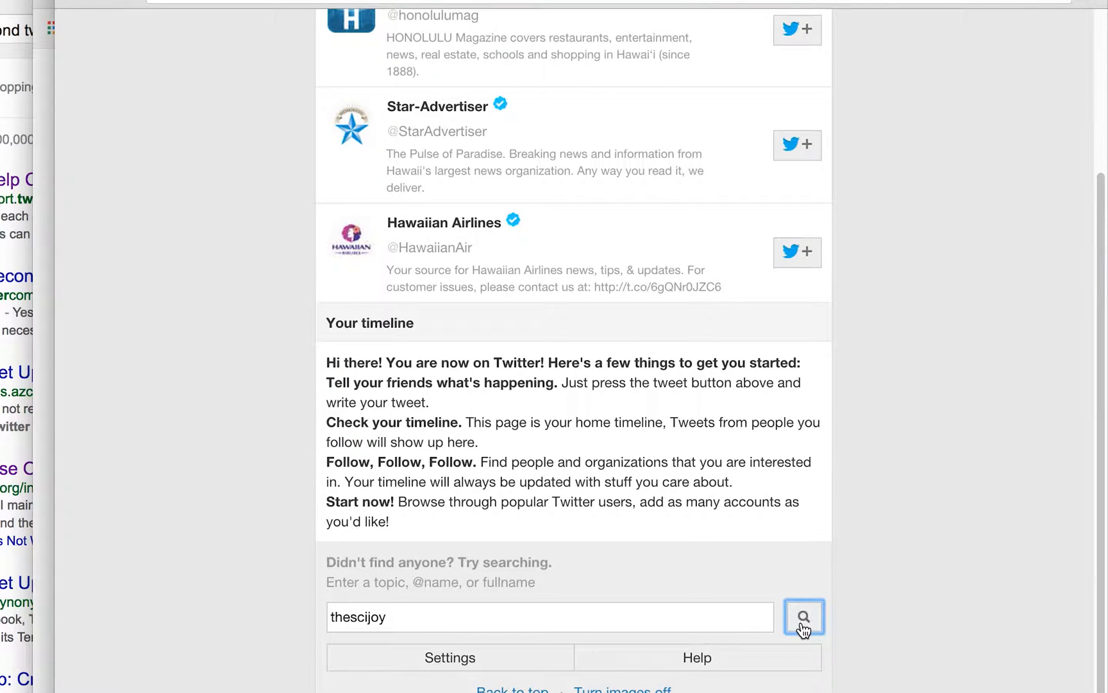
Search for thescijoy and open TheSciJoy from the search results.
click(803, 616)
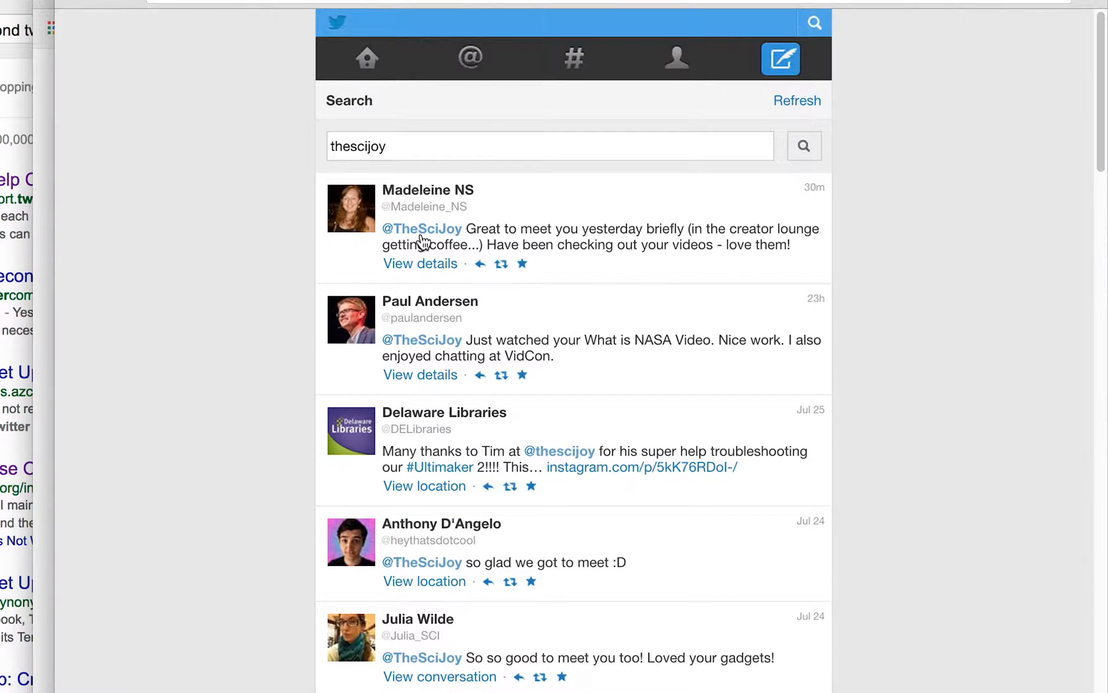
click(676, 59)
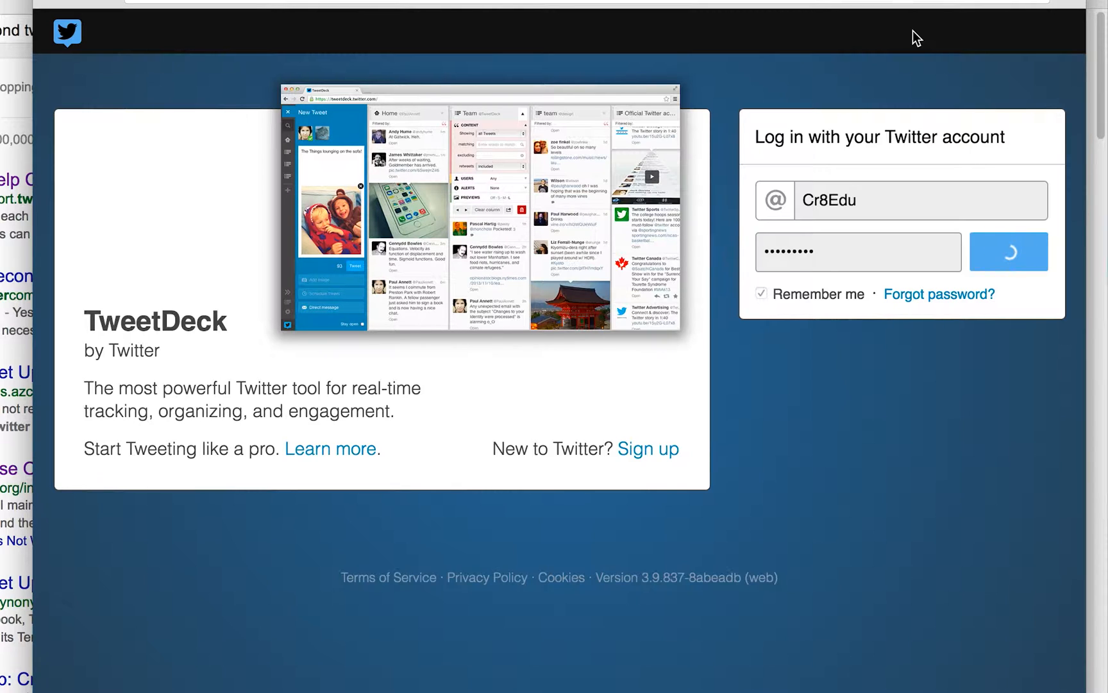
Browse the Choose column type options on the Cr8Edu dashboard, then dismiss them.
click(1009, 251)
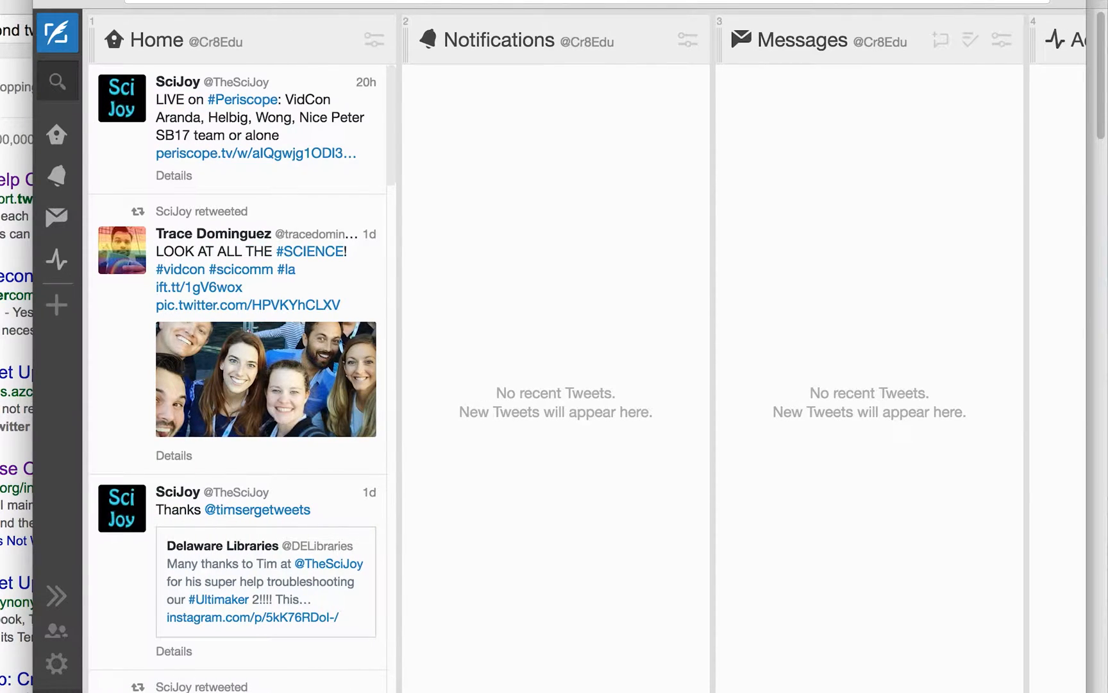
mouse_move(238, 311)
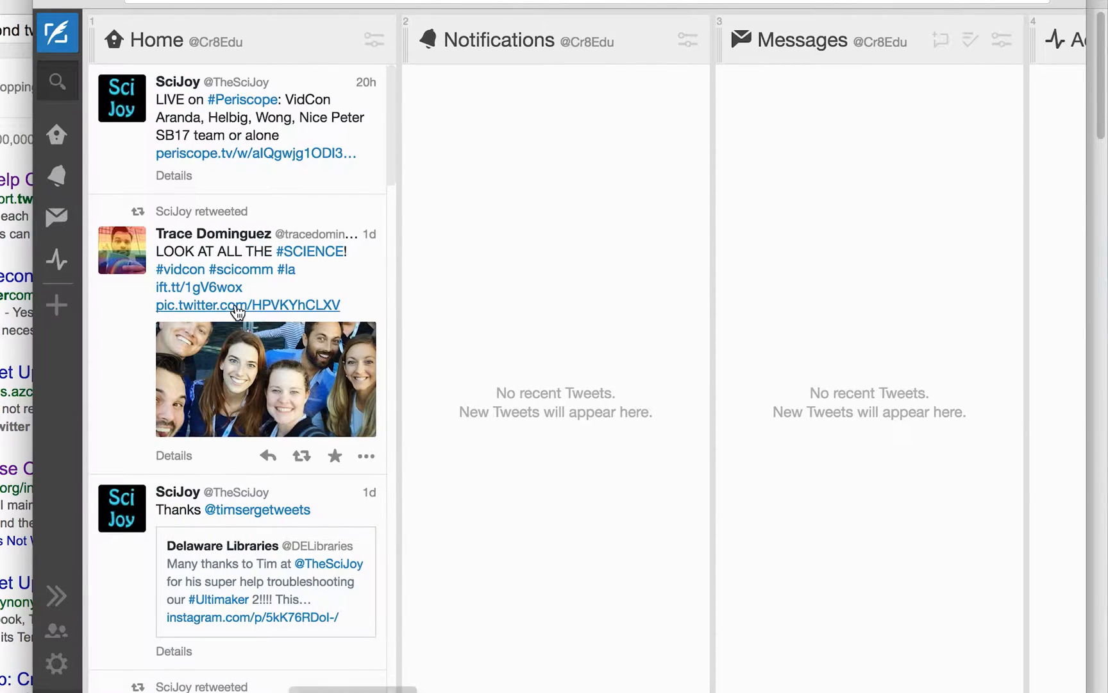
mouse_move(56, 175)
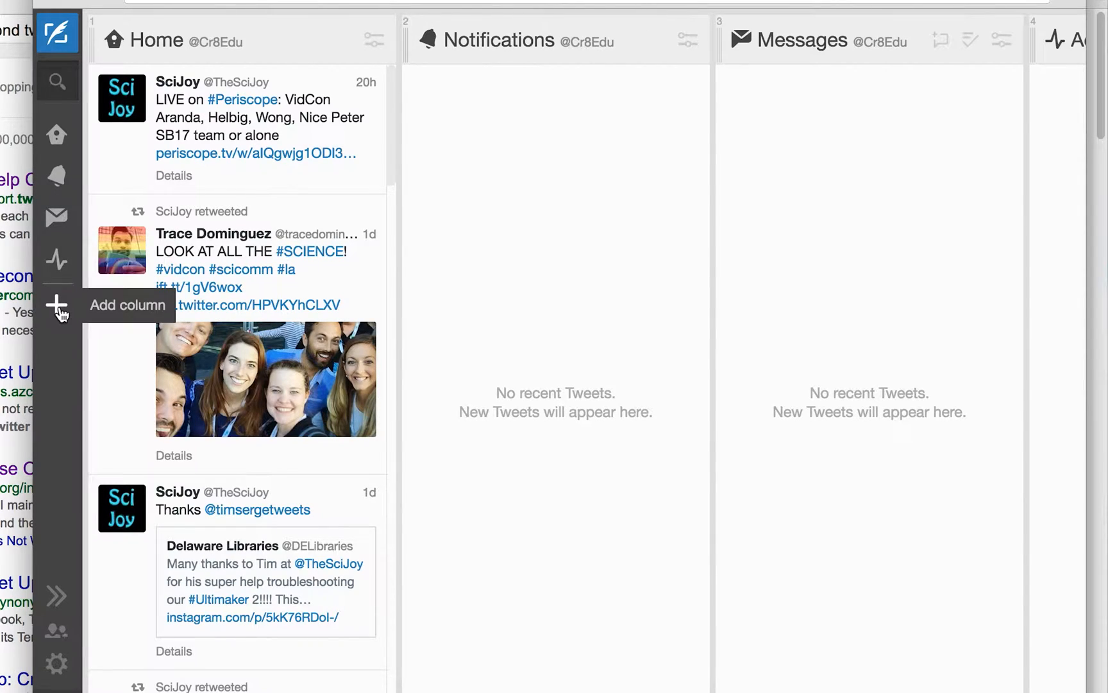
click(57, 307)
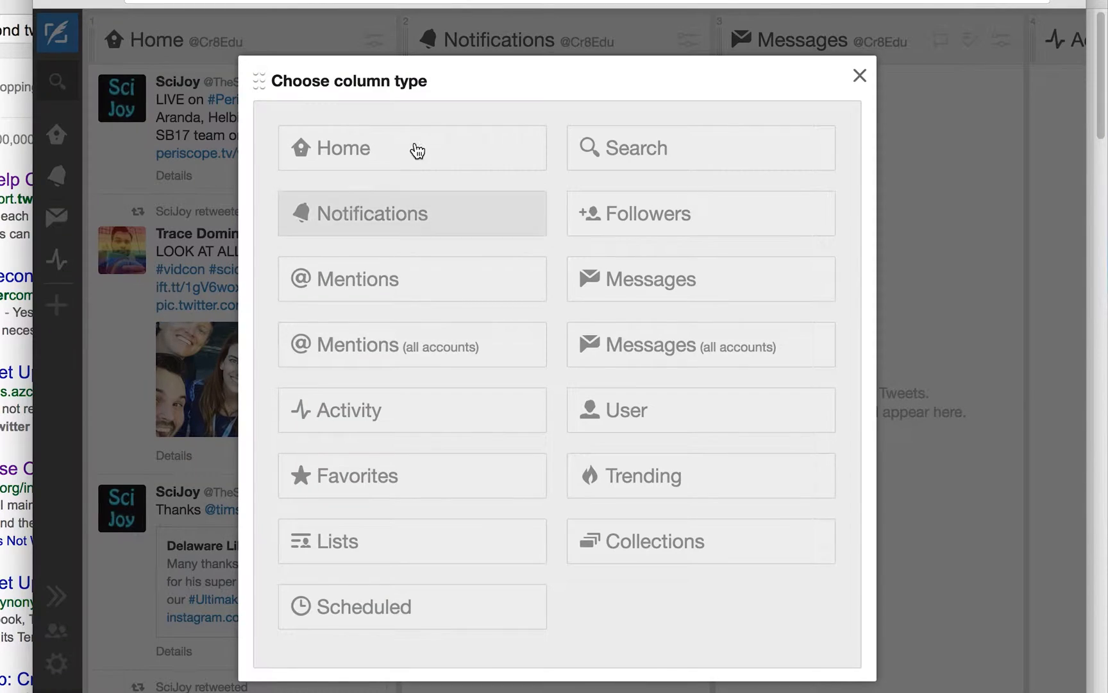
click(860, 76)
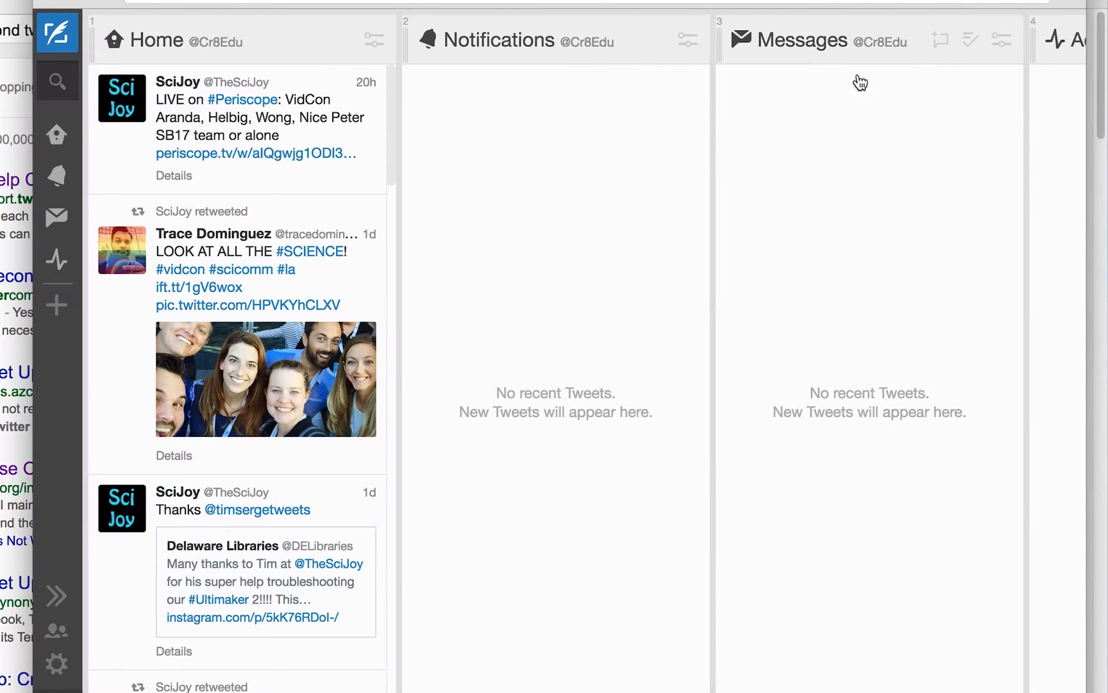
mouse_move(57, 664)
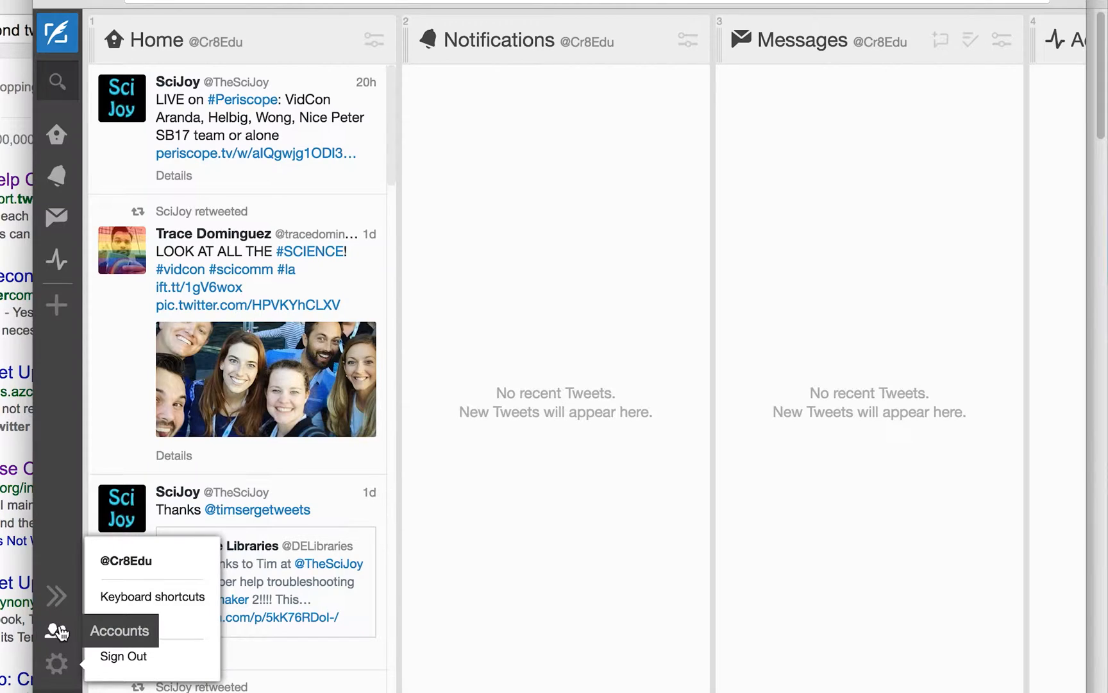
Authorize SciJoy on the Cr8Edu team and keep its role as Contributor.
click(120, 631)
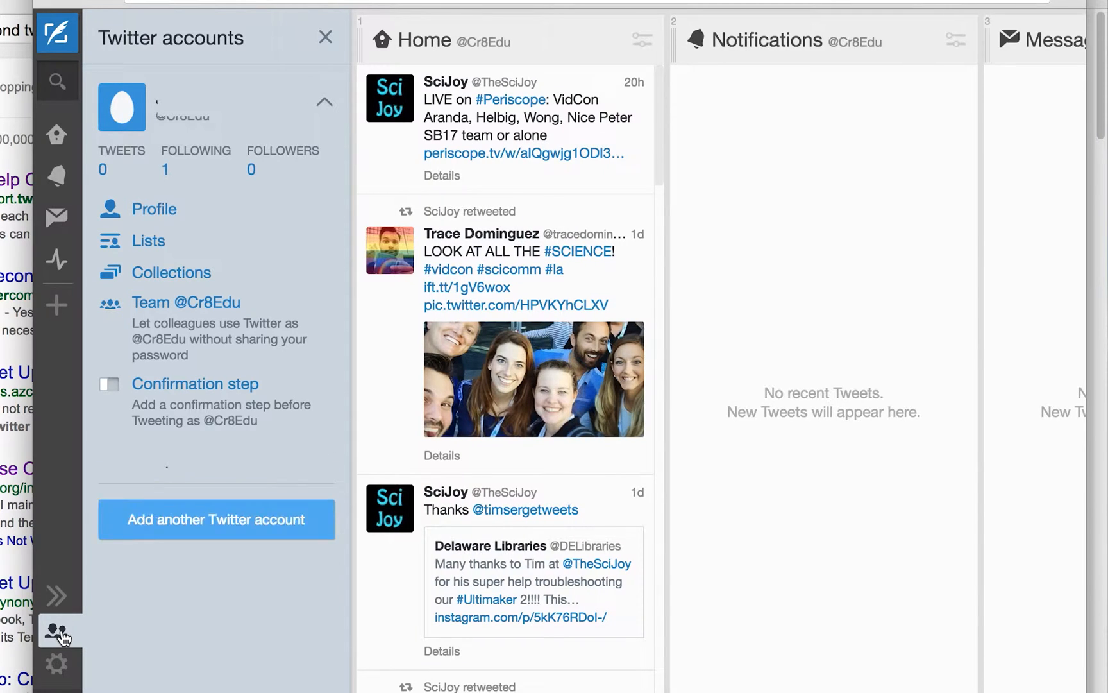
click(185, 303)
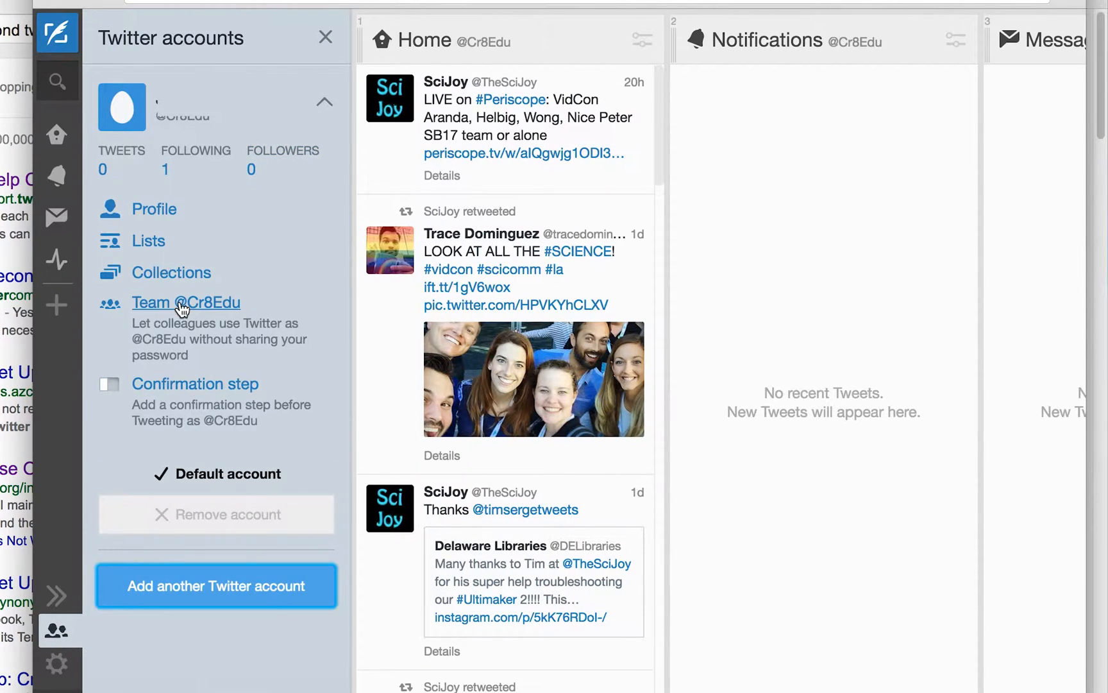
click(185, 303)
text(thescijoy)
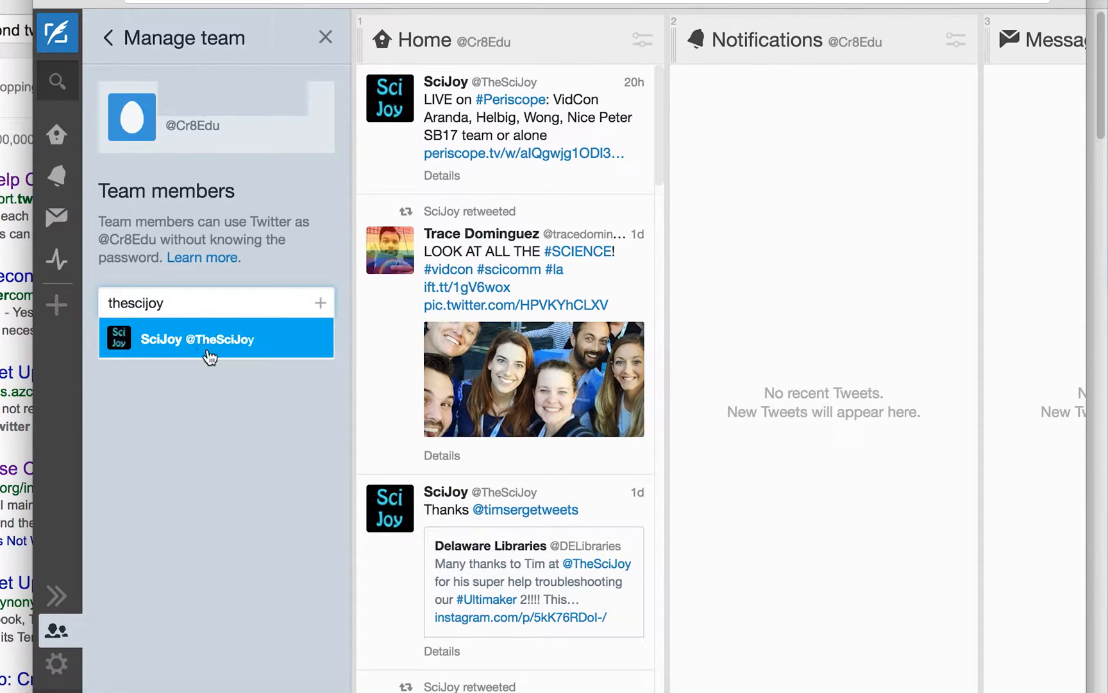
click(216, 338)
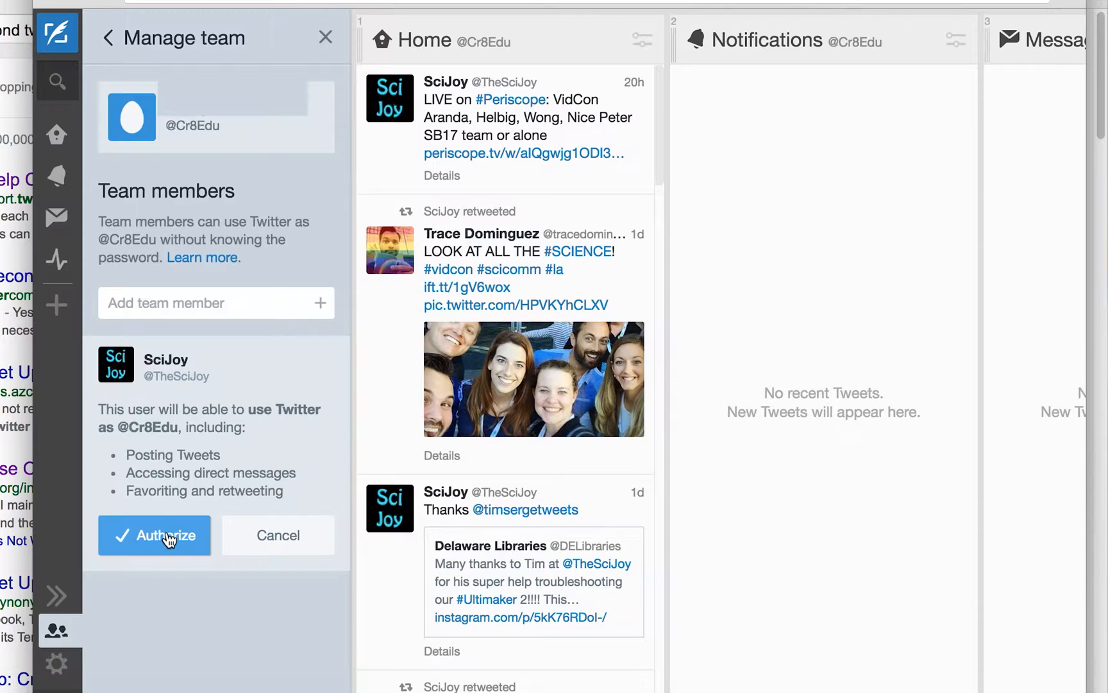
click(154, 534)
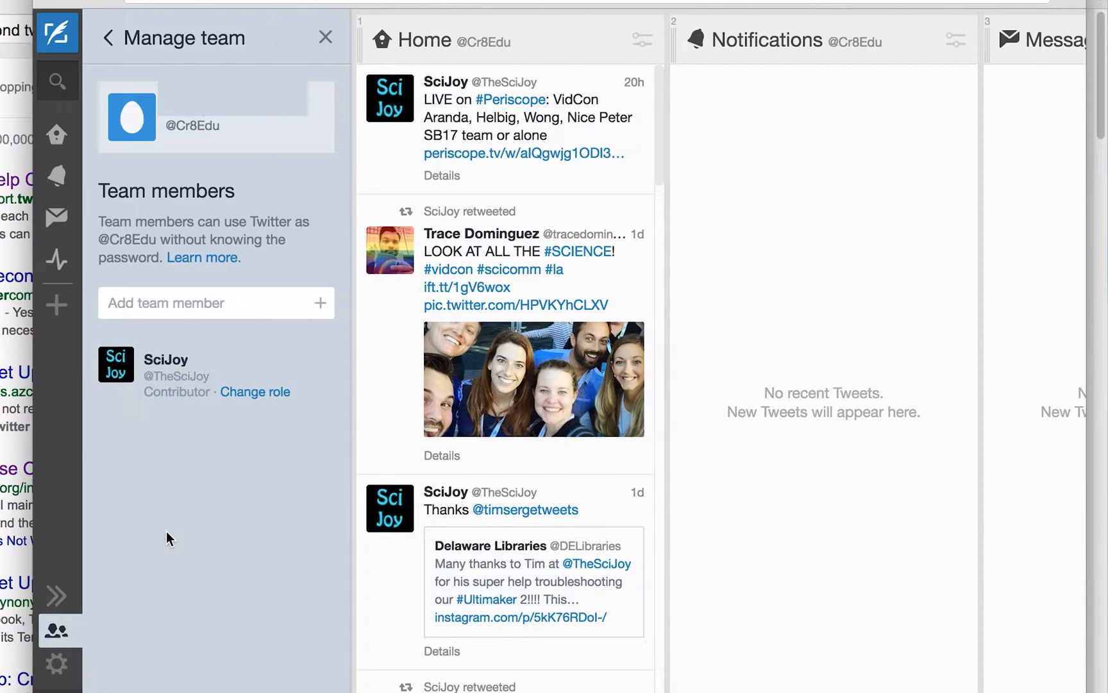
mouse_move(263, 453)
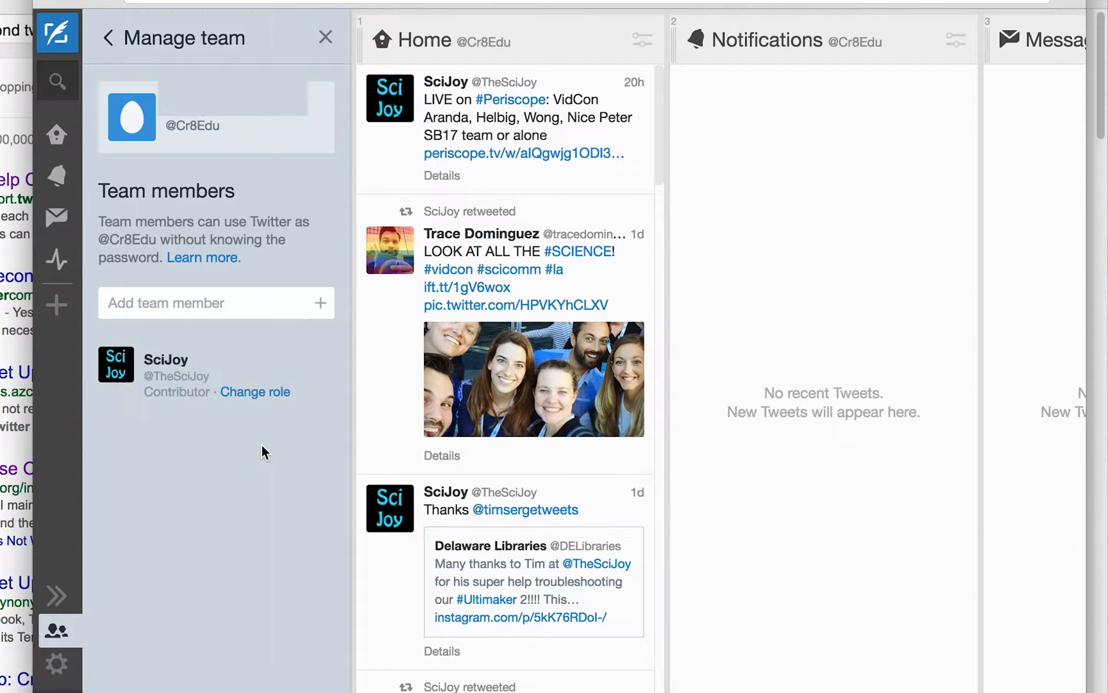
click(256, 392)
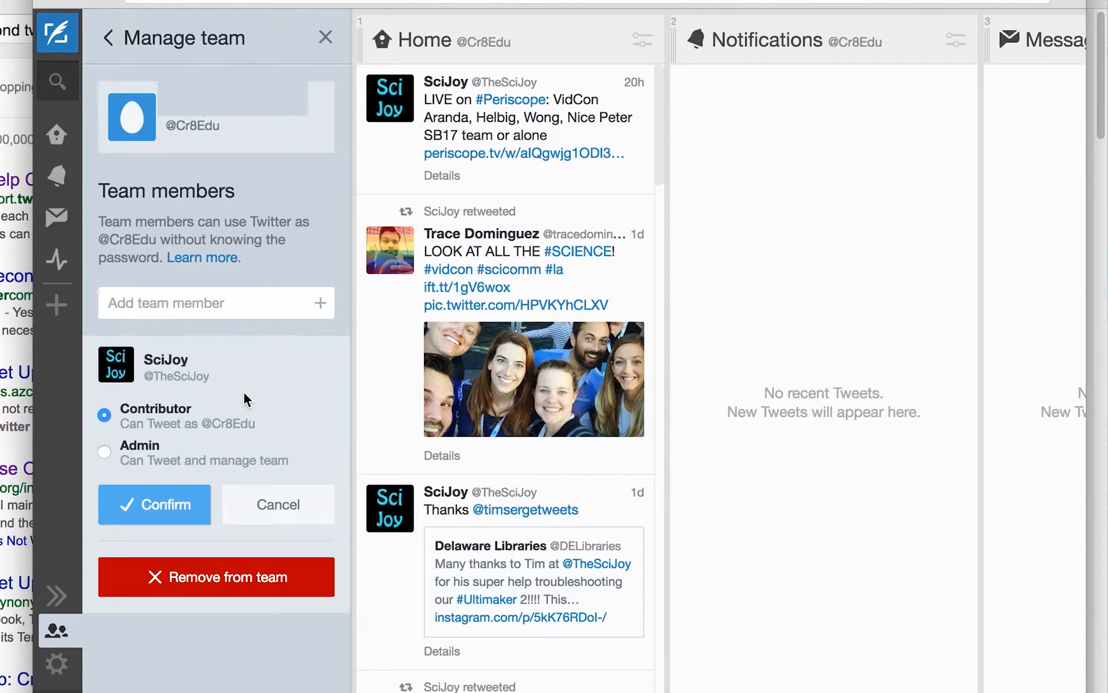
click(104, 452)
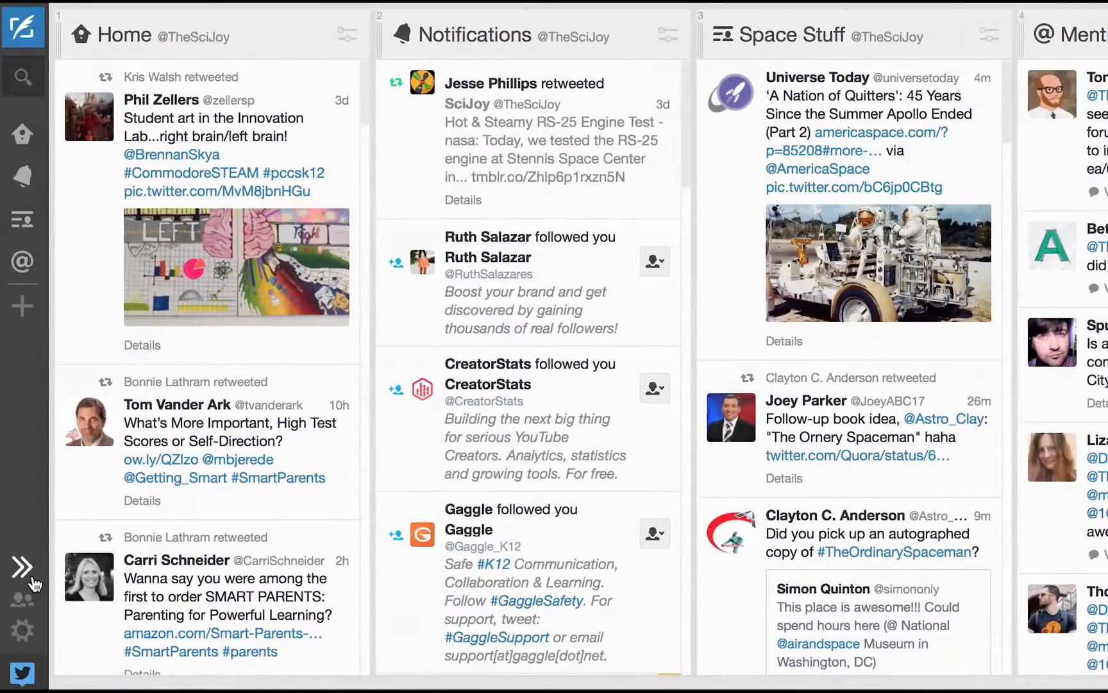
Start a new tweet with both the WeCreateEdu and SciJoy avatars checked under From.
click(21, 601)
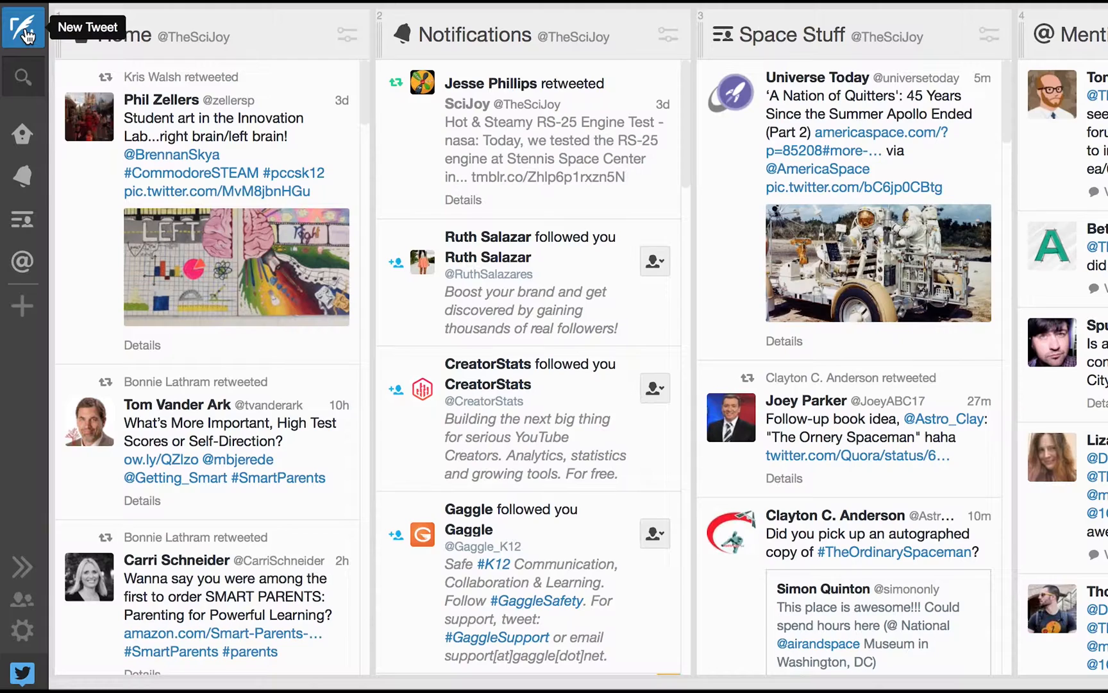
click(22, 26)
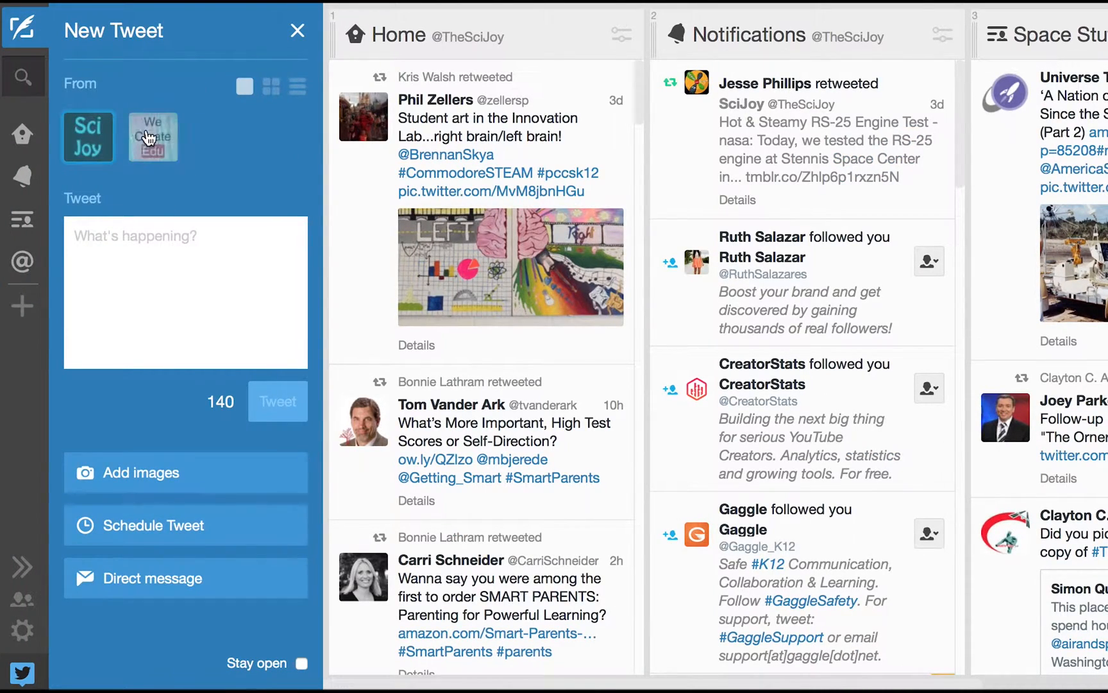
click(152, 137)
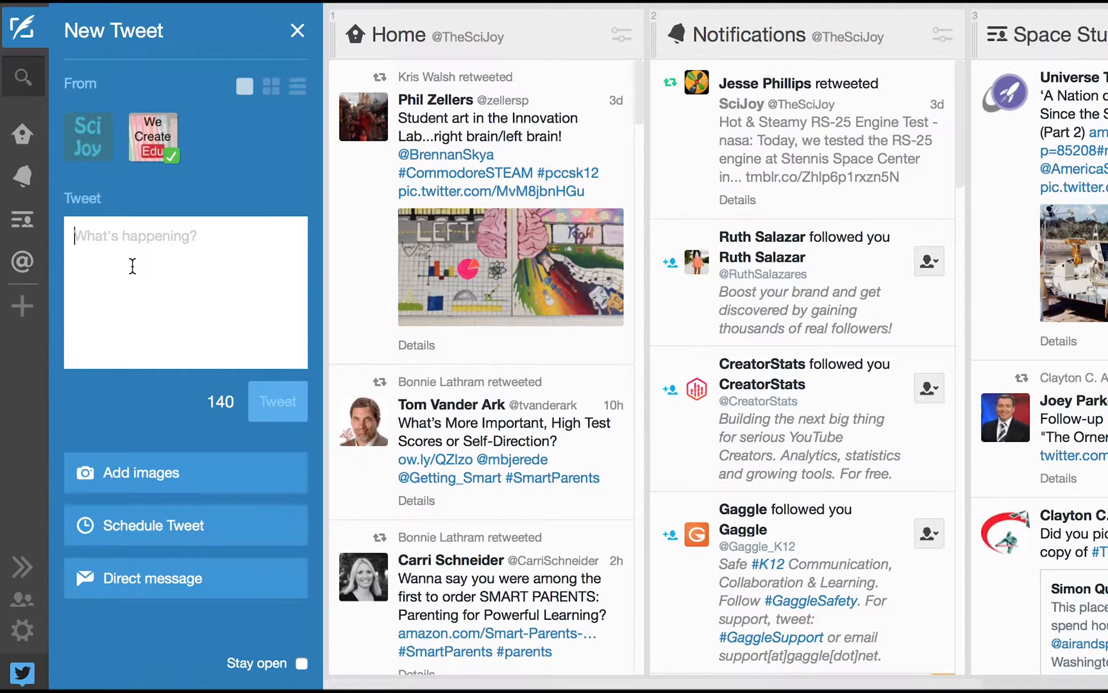
click(148, 525)
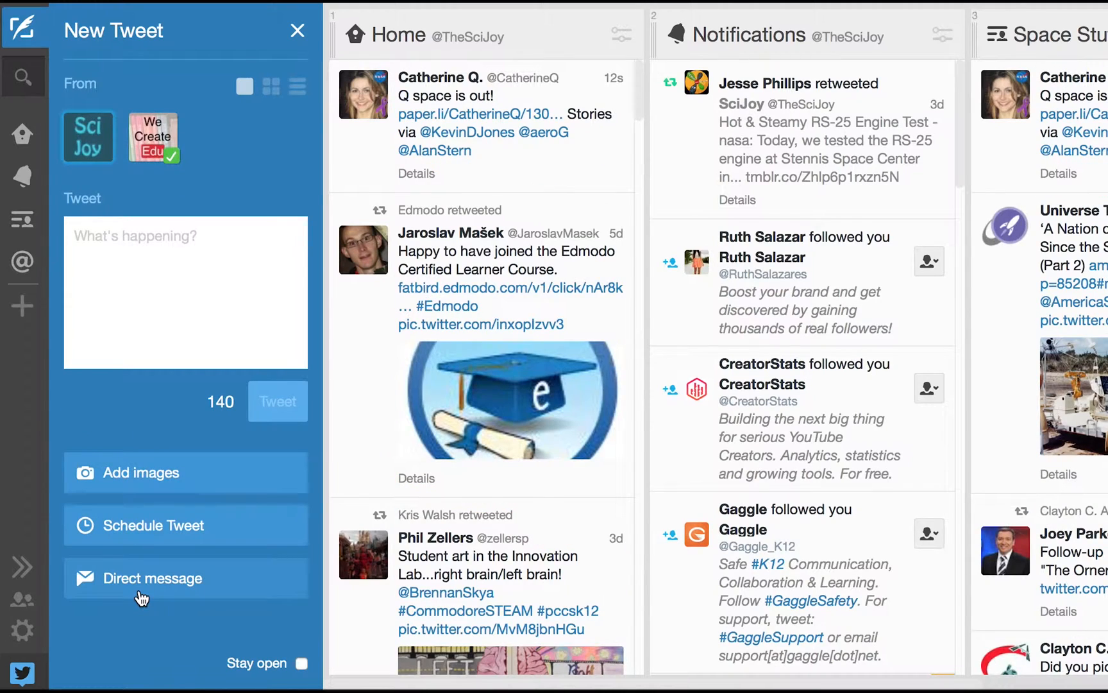
click(152, 577)
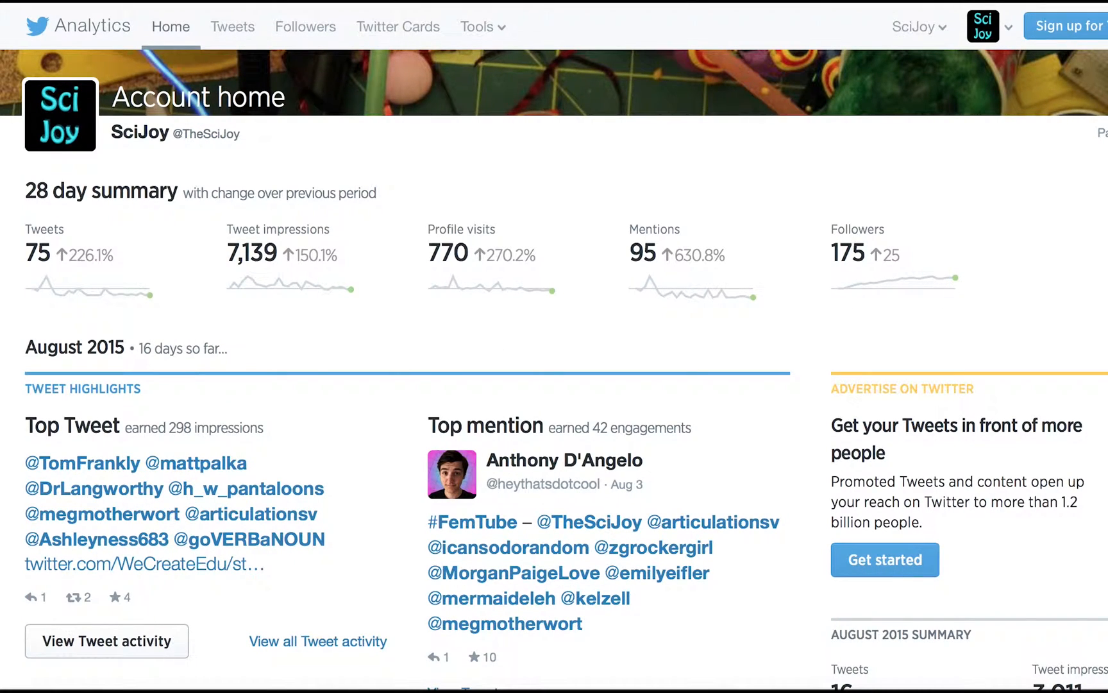
scroll(down, 3)
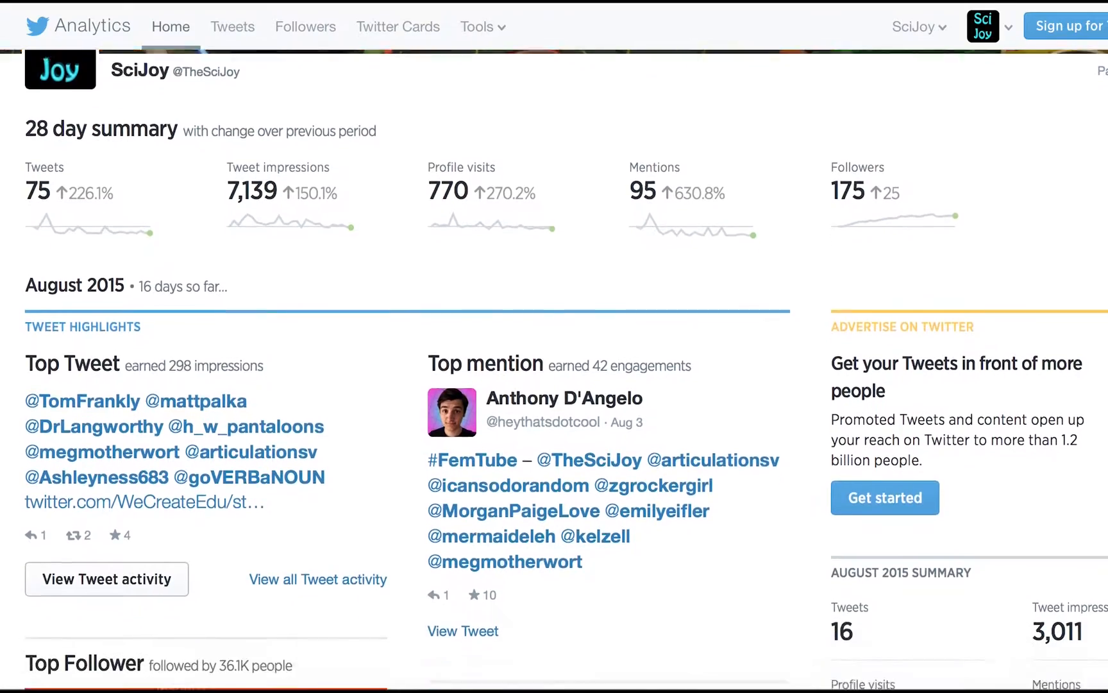
scroll(down, 3)
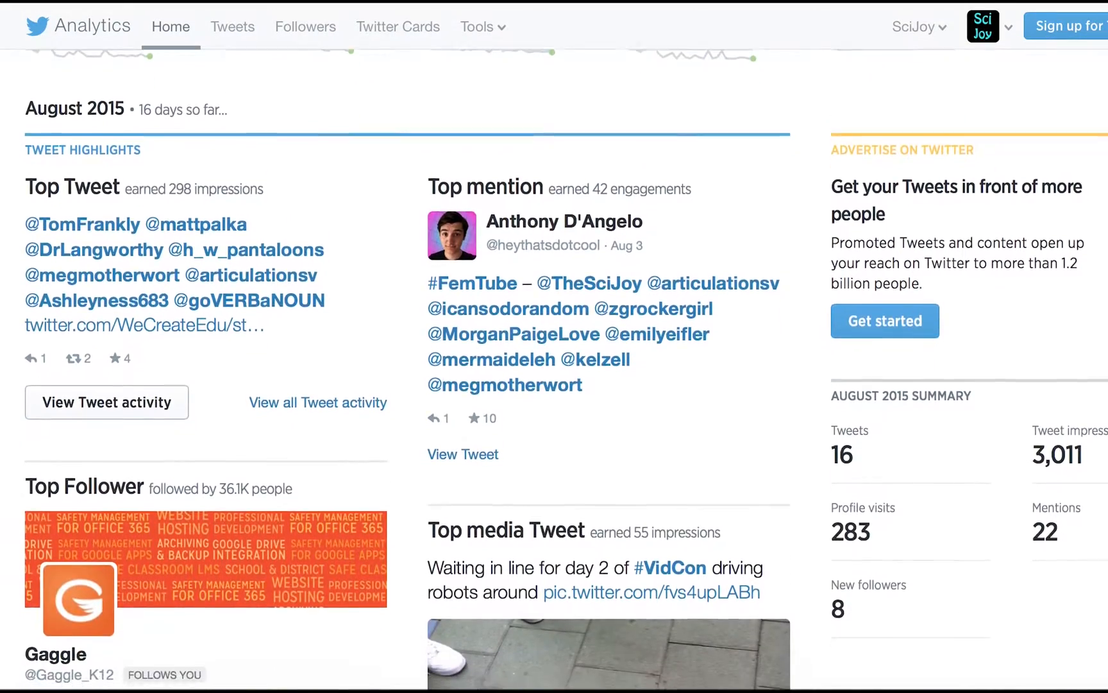
click(106, 402)
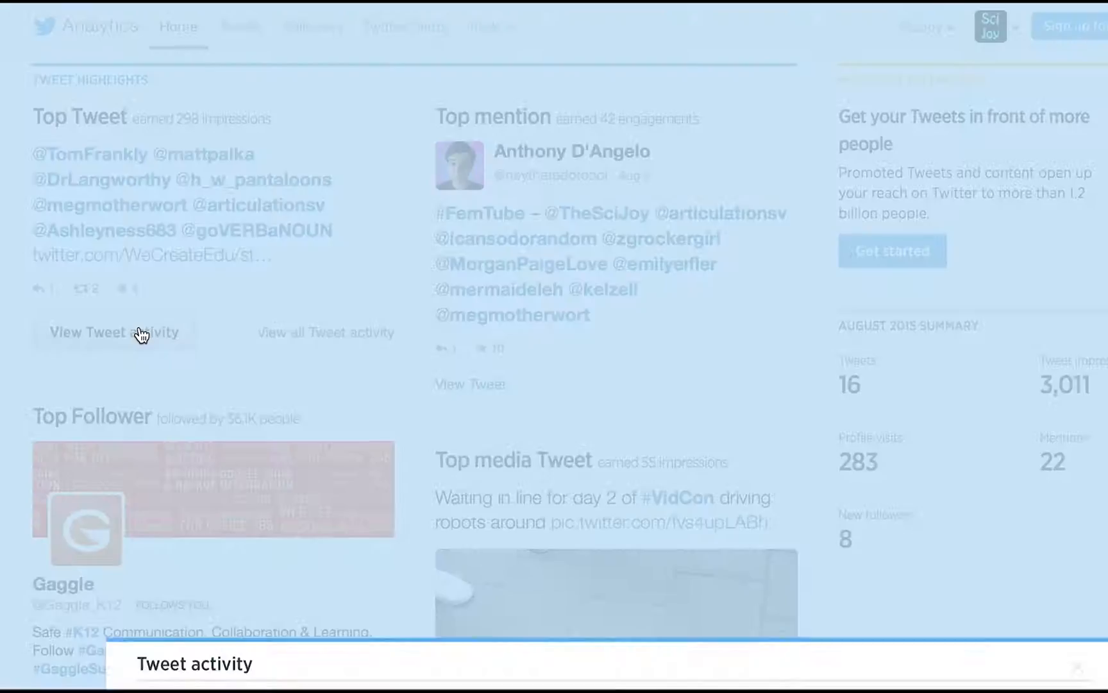
click(113, 332)
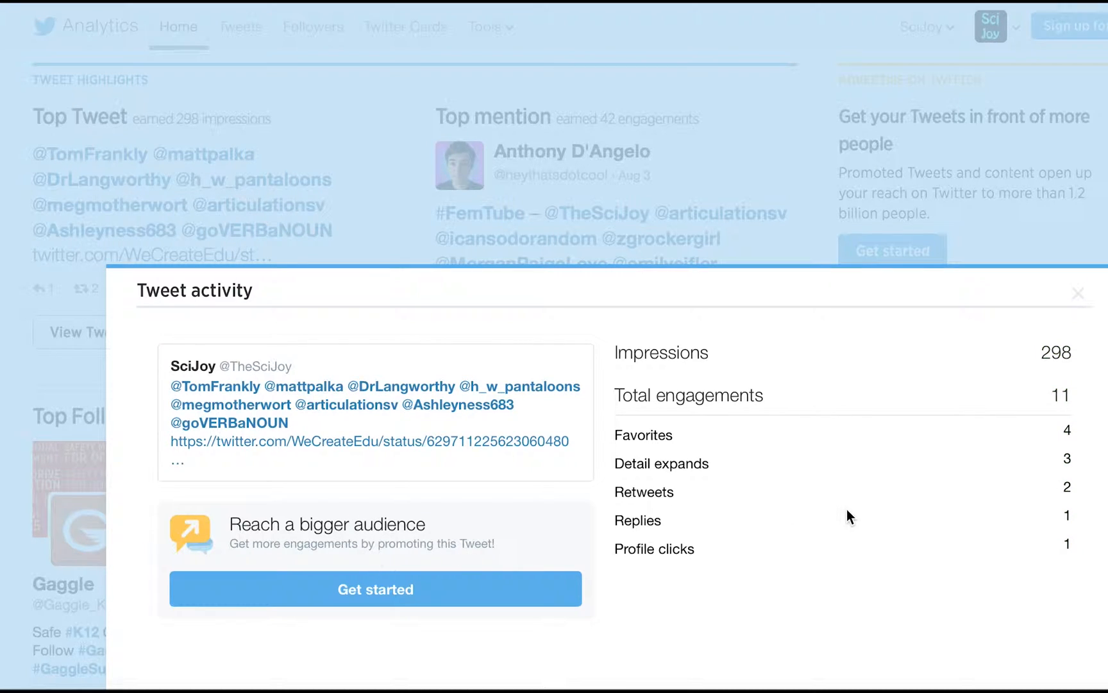
mouse_move(966, 426)
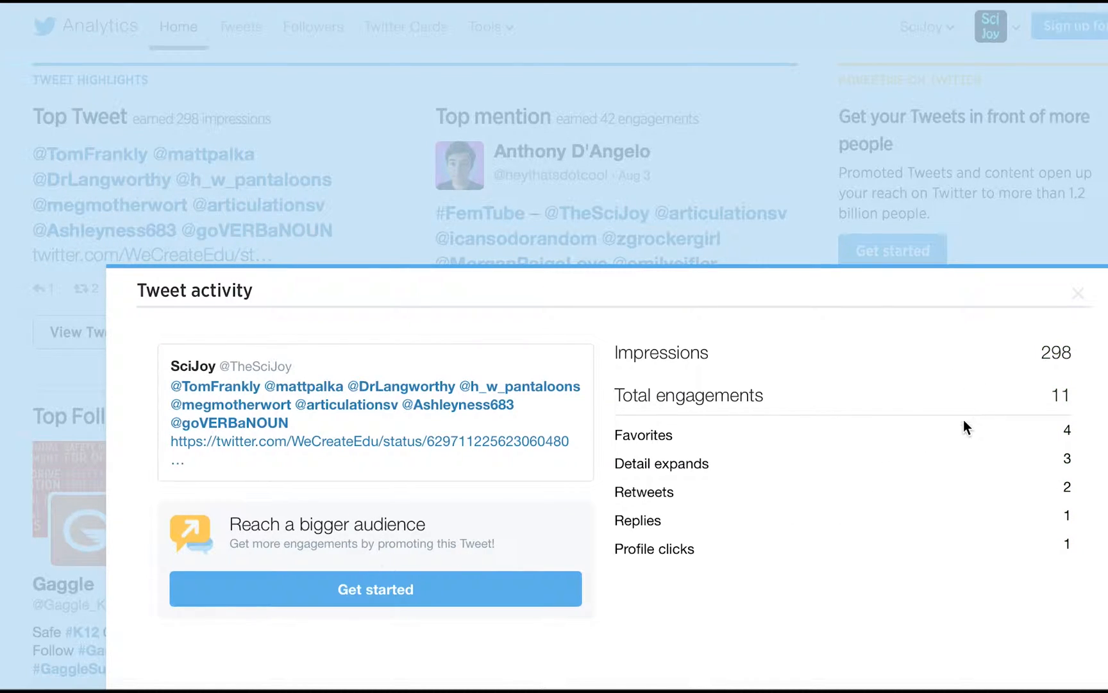
click(1080, 292)
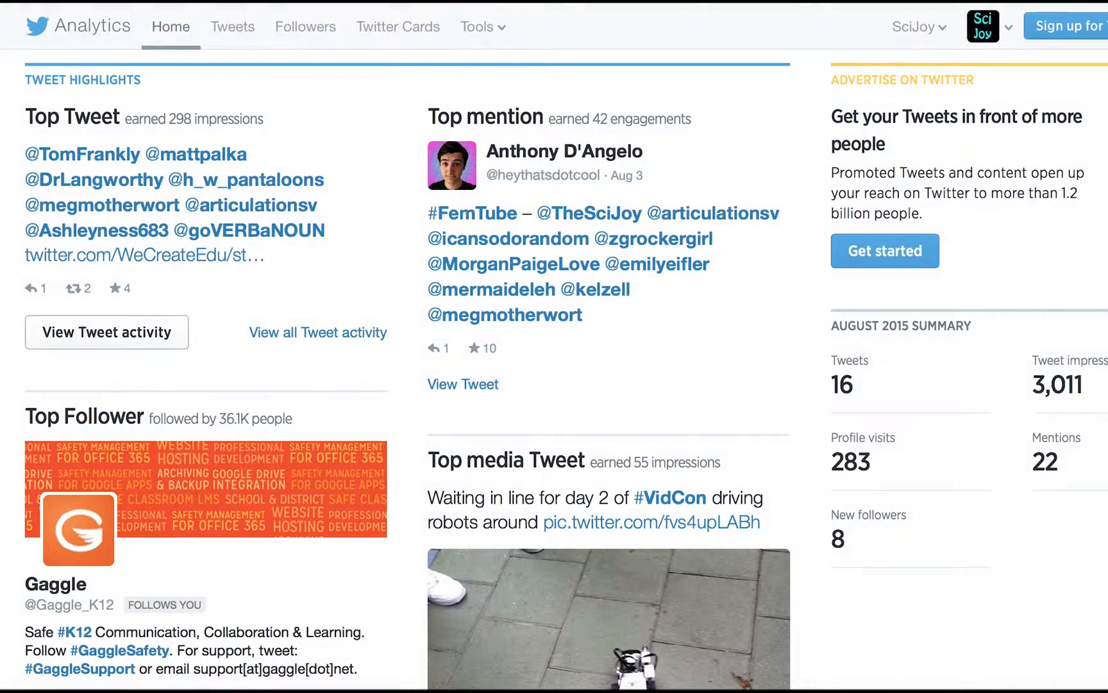
scroll(down, 3)
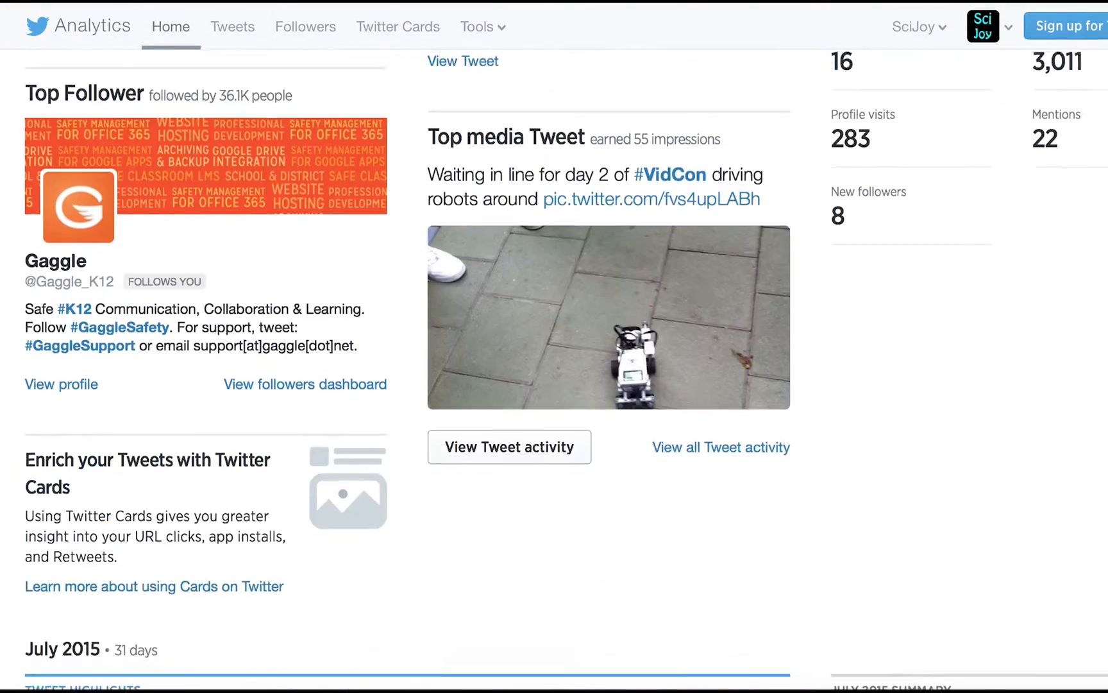
scroll(down, 3)
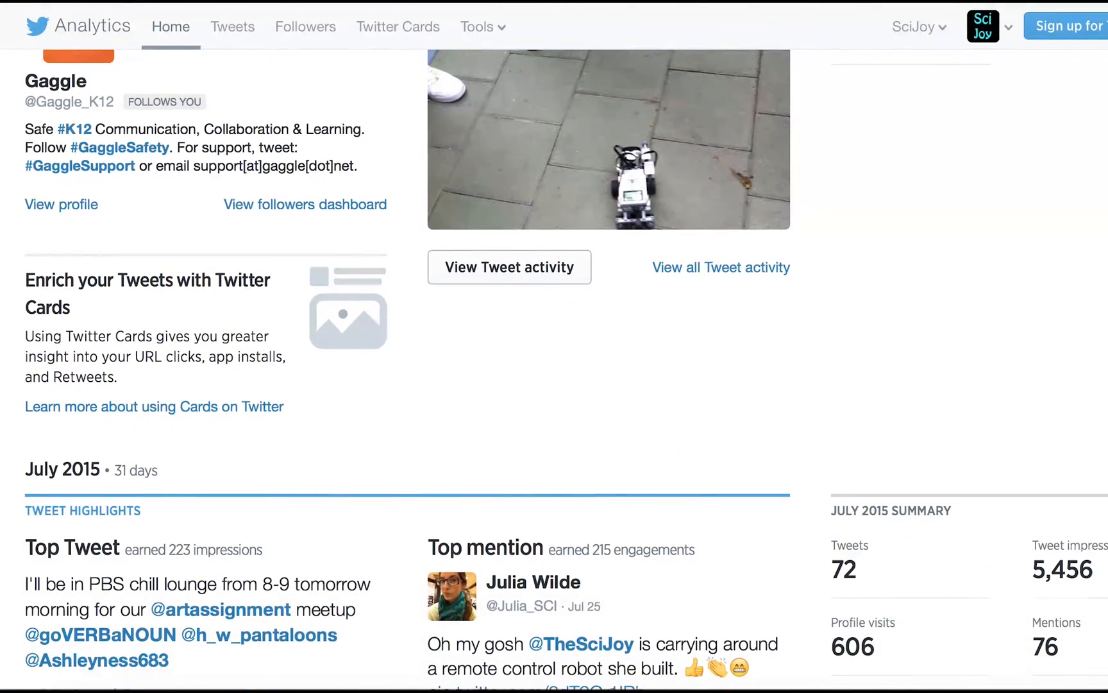
scroll(down, 3)
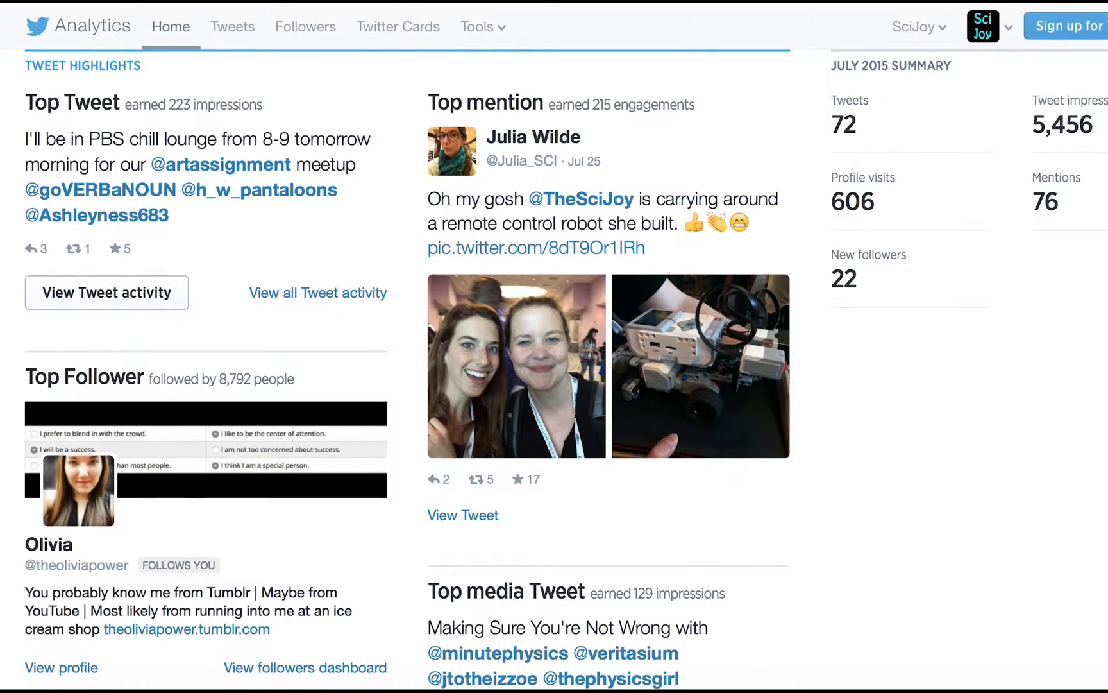
scroll(down, 3)
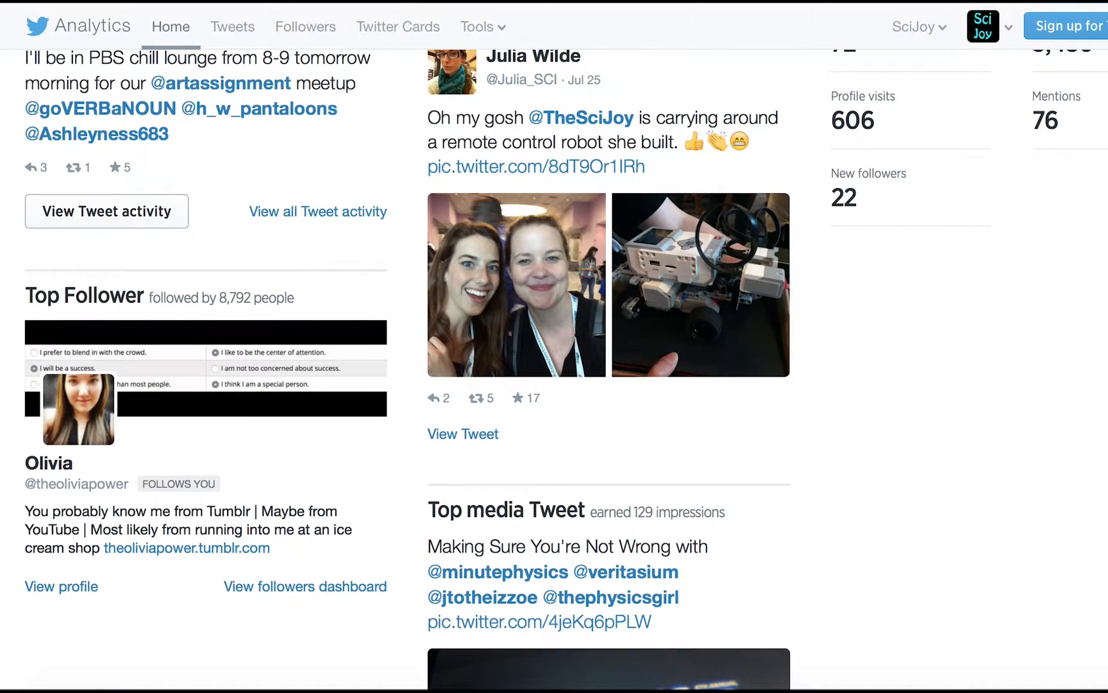
scroll(down, 3)
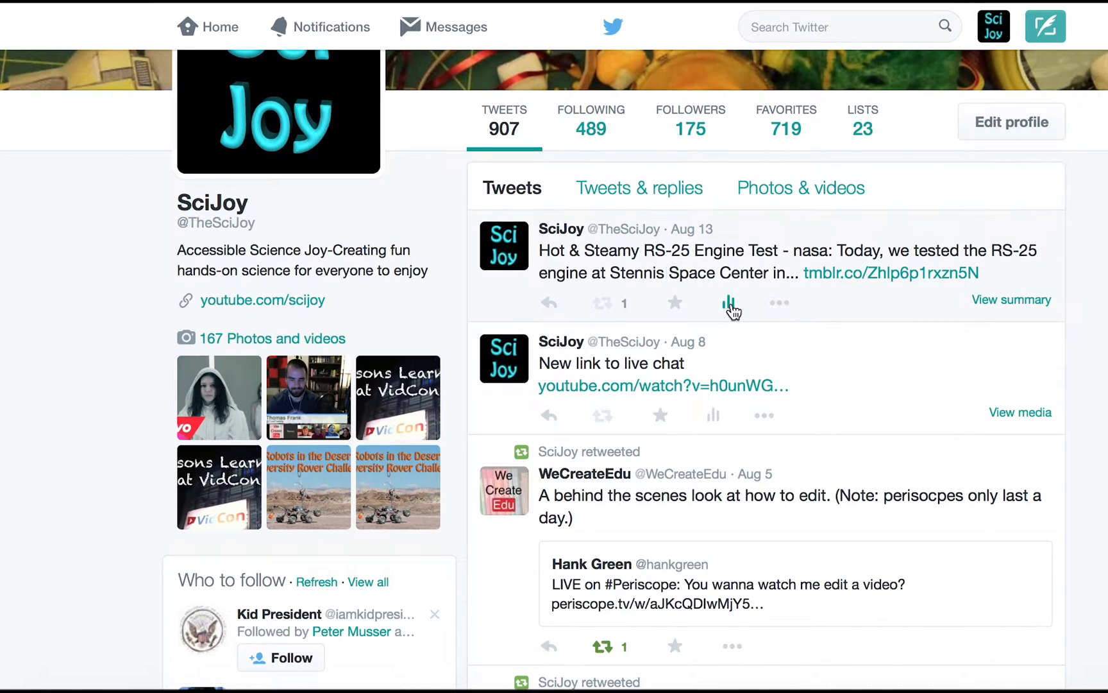
click(730, 303)
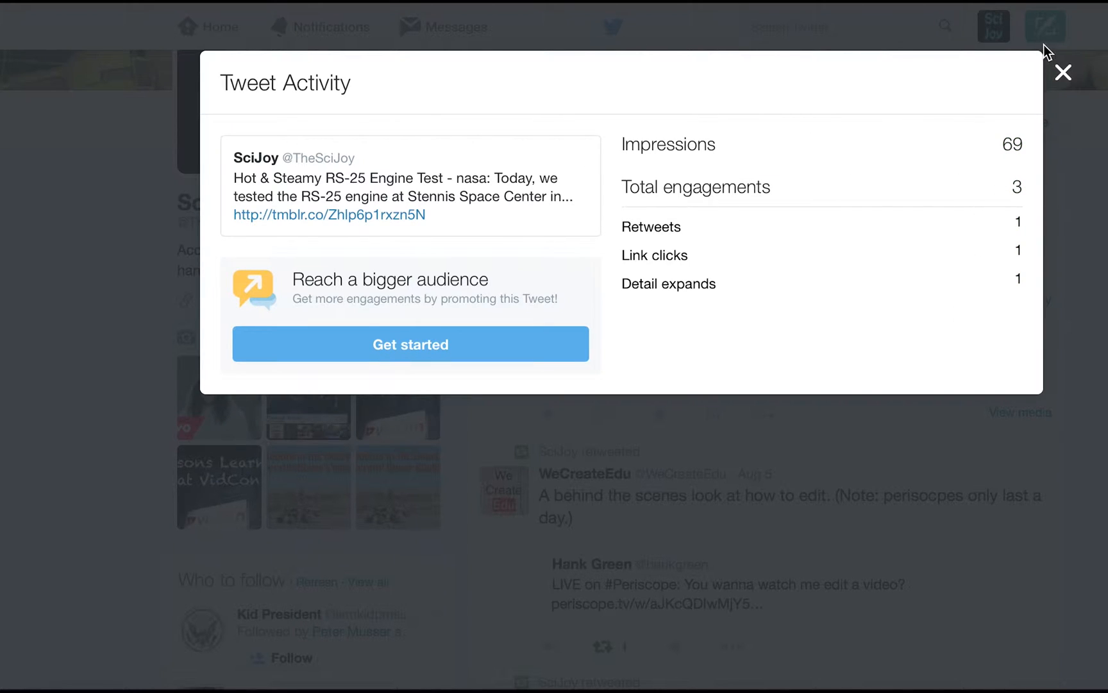
click(1062, 74)
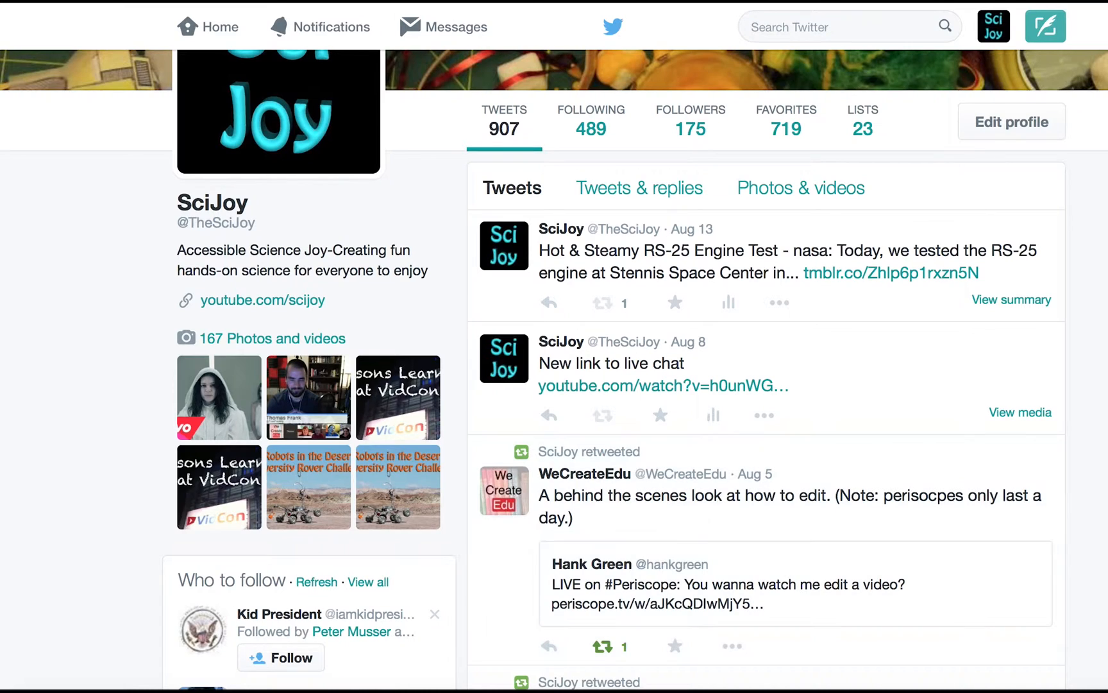
scroll(down, 3)
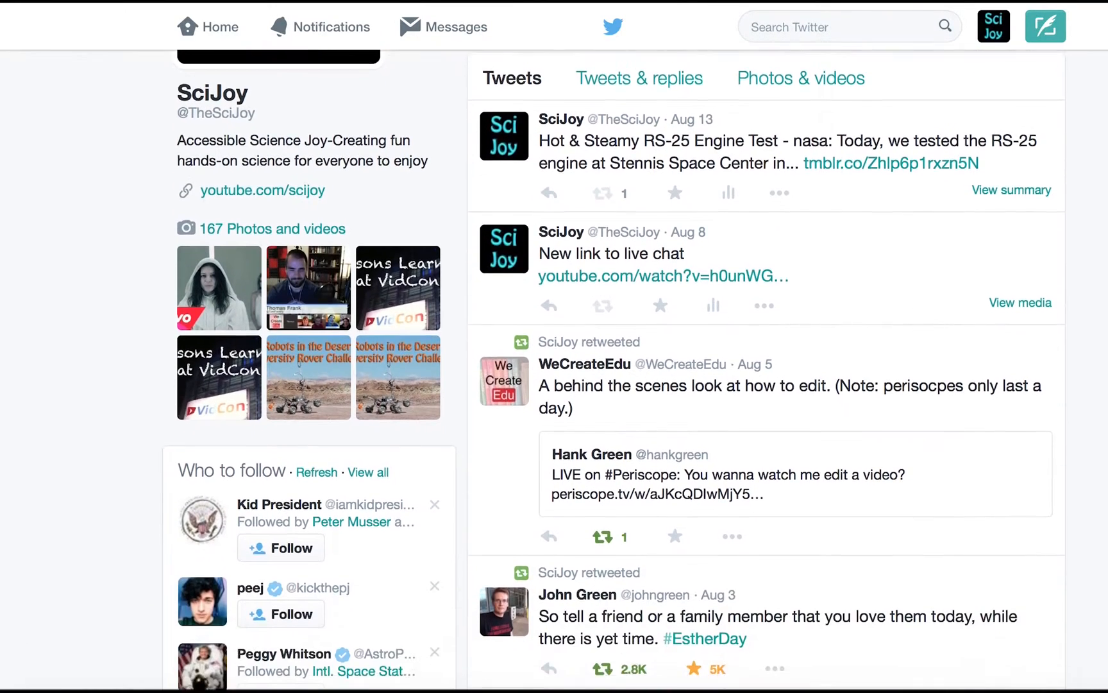
click(733, 498)
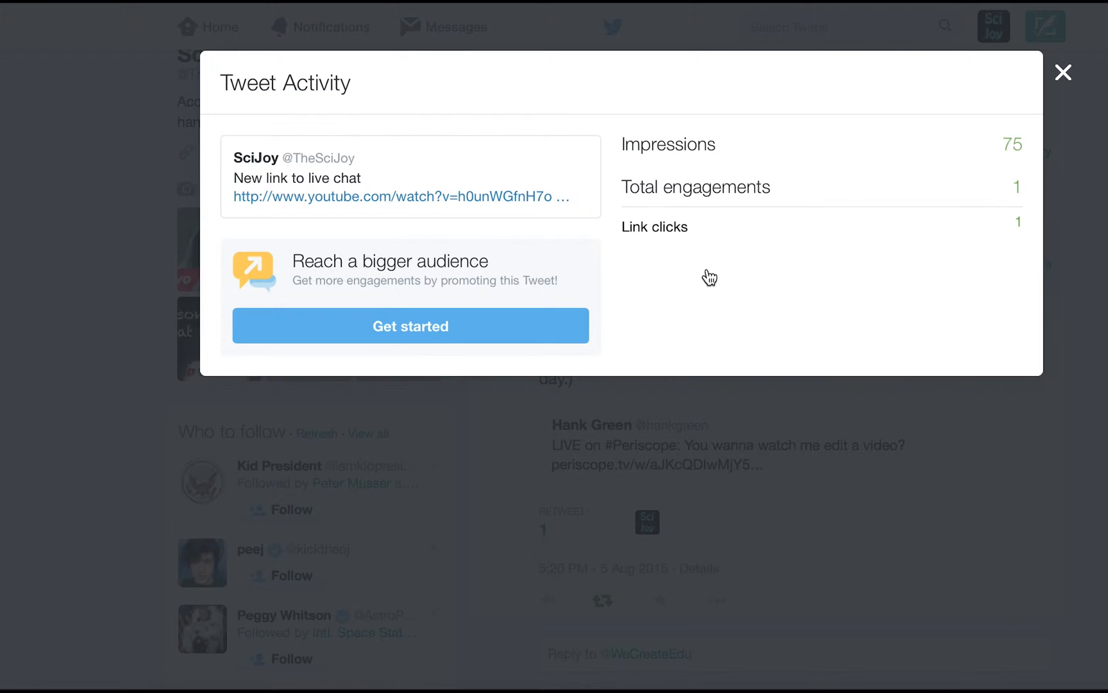
click(1063, 73)
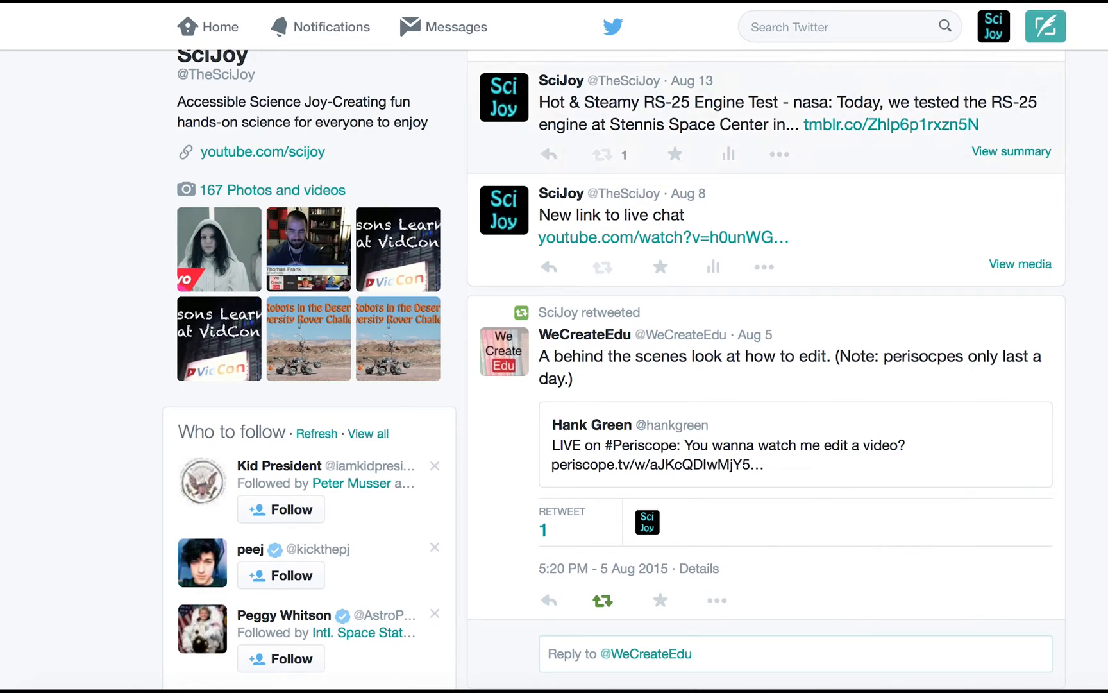
scroll(down, 3)
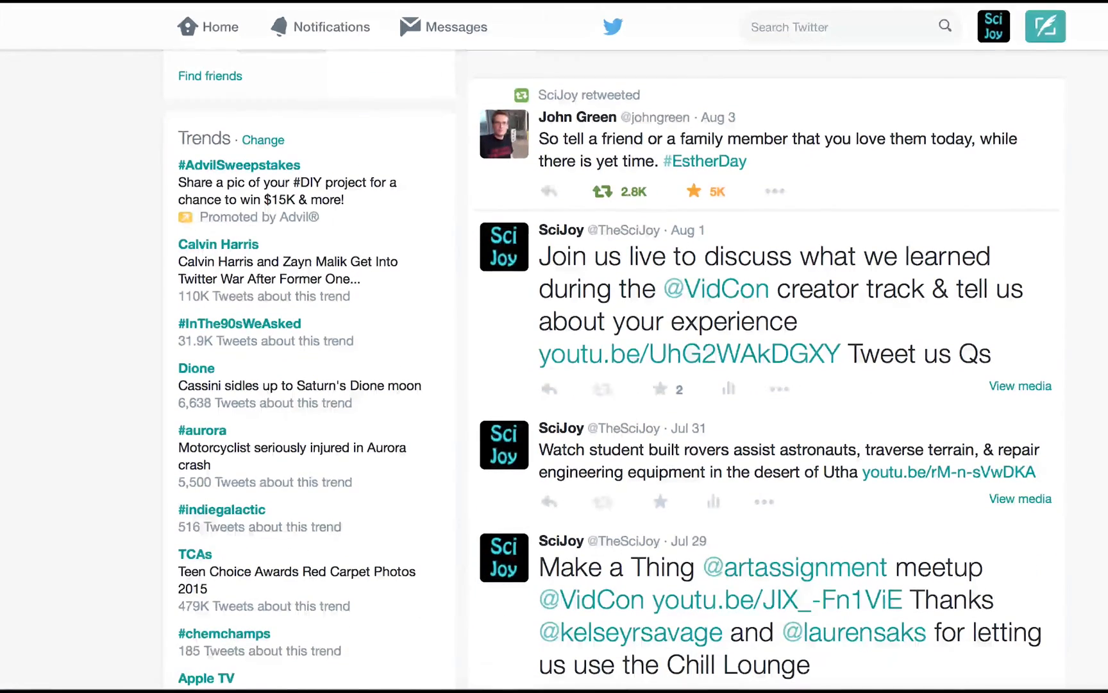